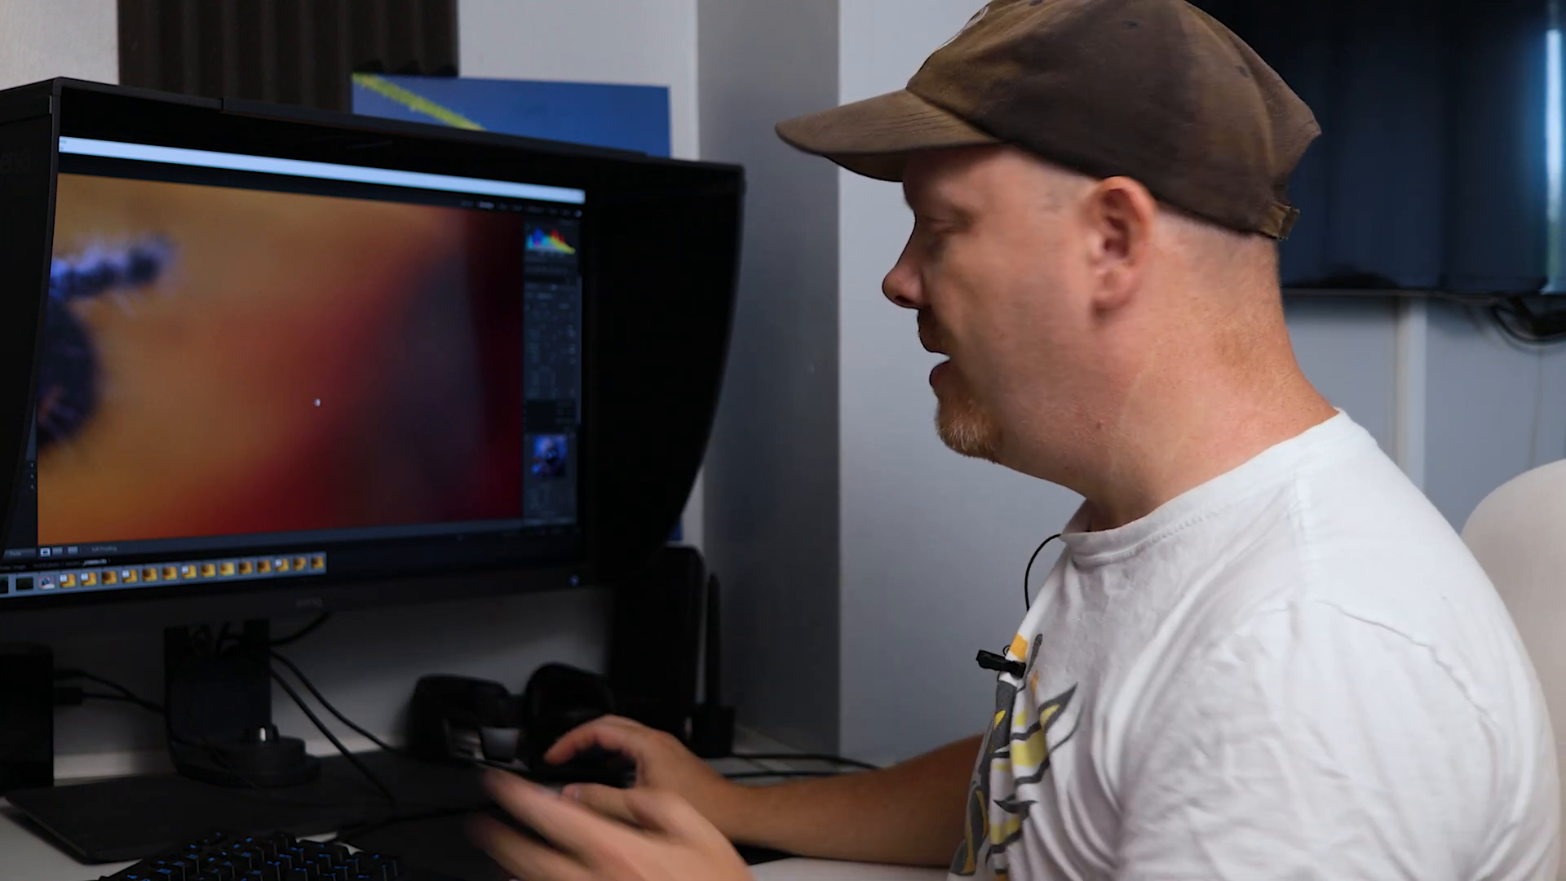
Send the macro photo to Topaz DeNoise AI via Photo > Edit In, showing the TIFF/ProPhoto RGB/16-bit copy options.
{"action": "left_click", "coordinate": [89, 20]}
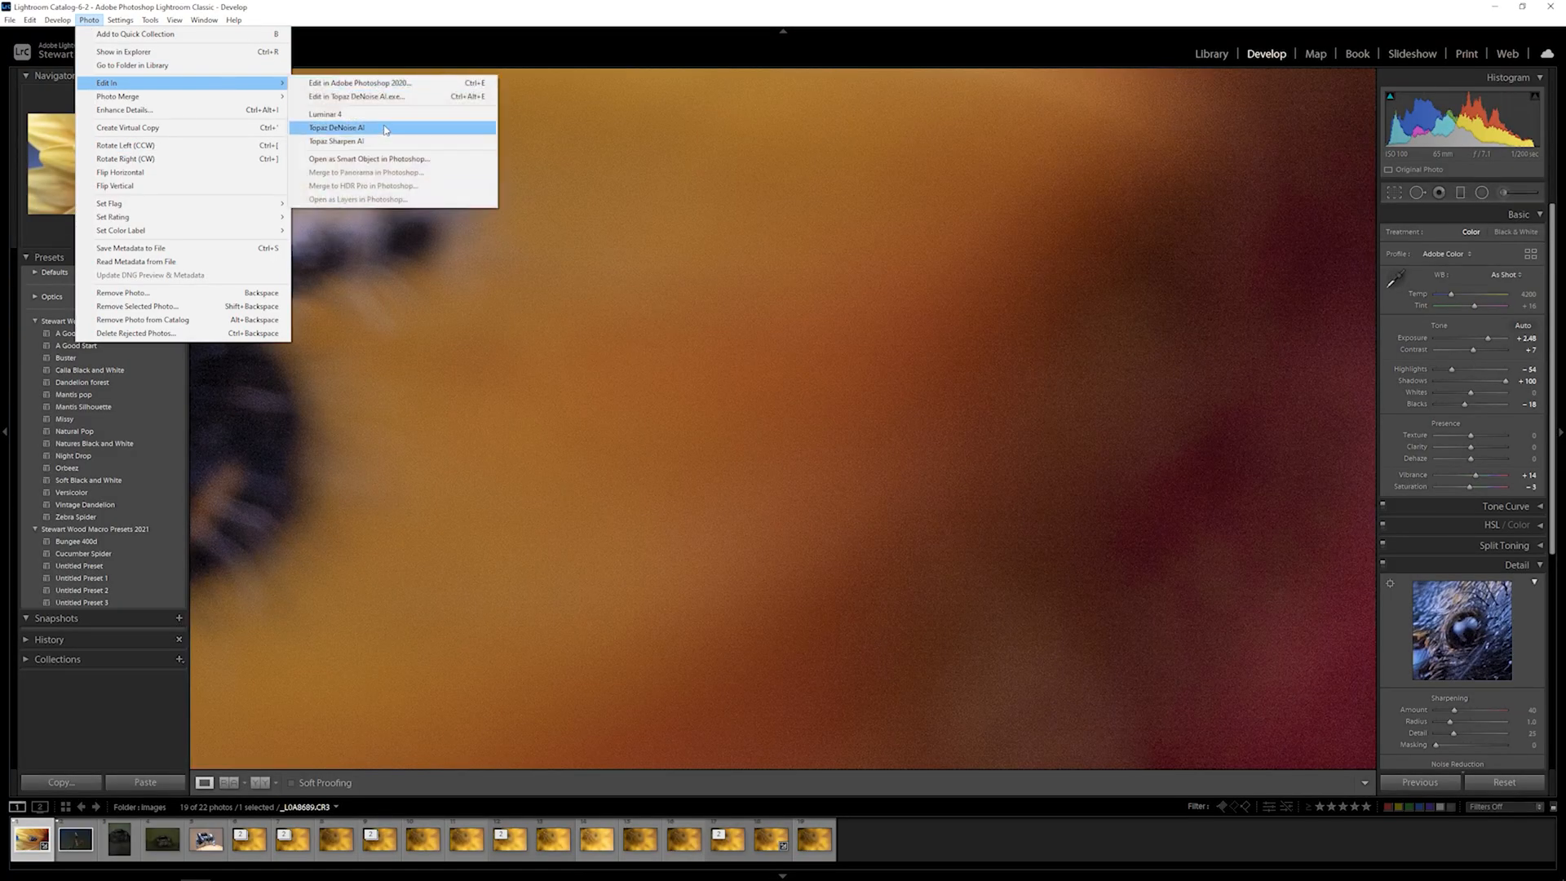
{"action": "left_click", "coordinate": [336, 127]}
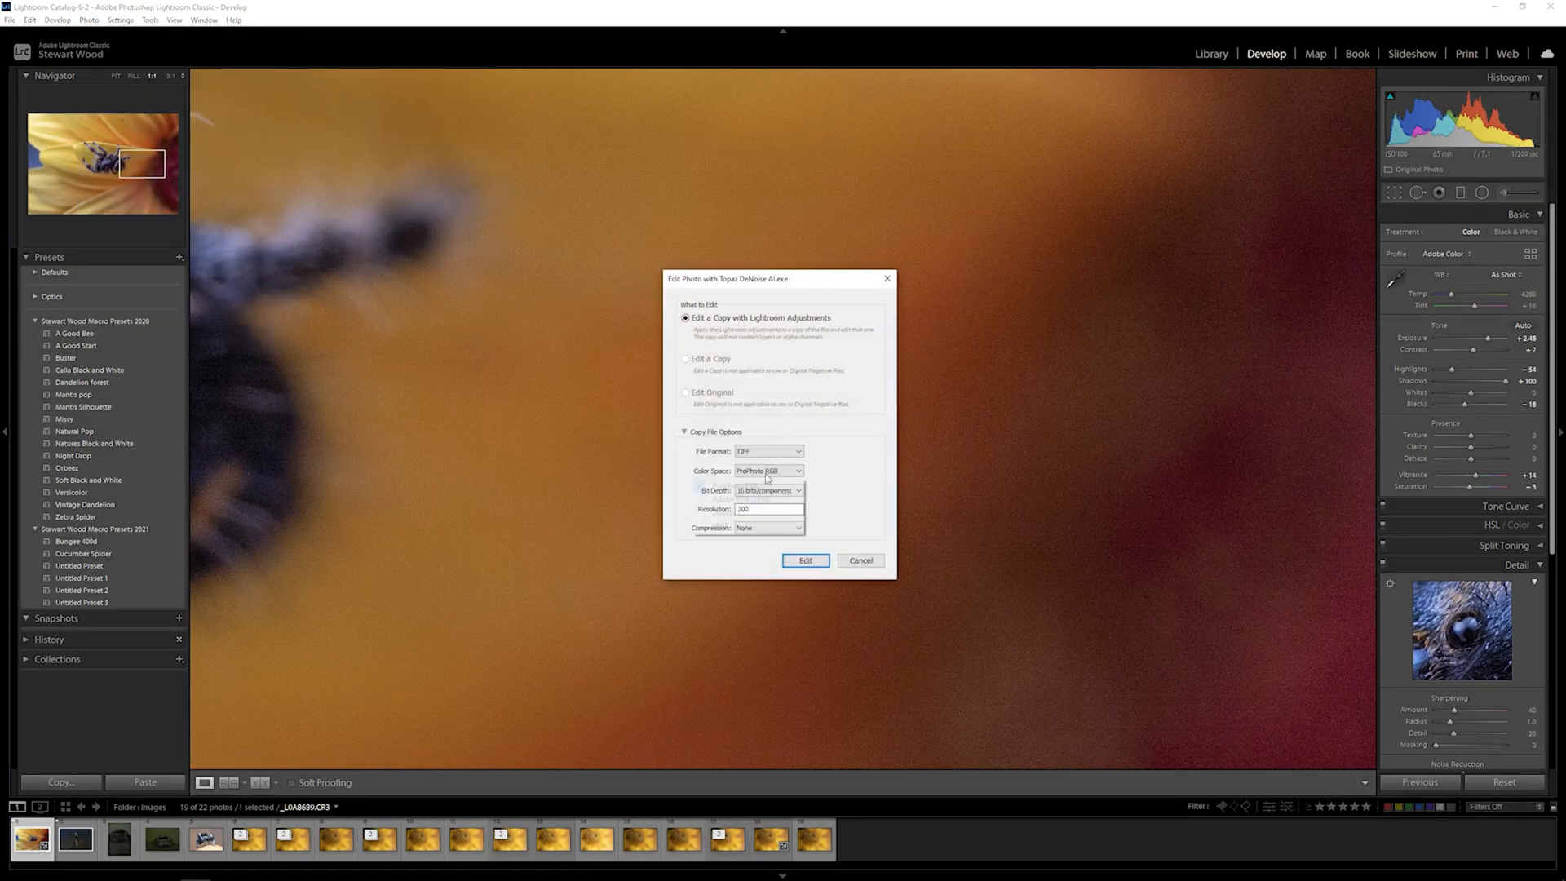